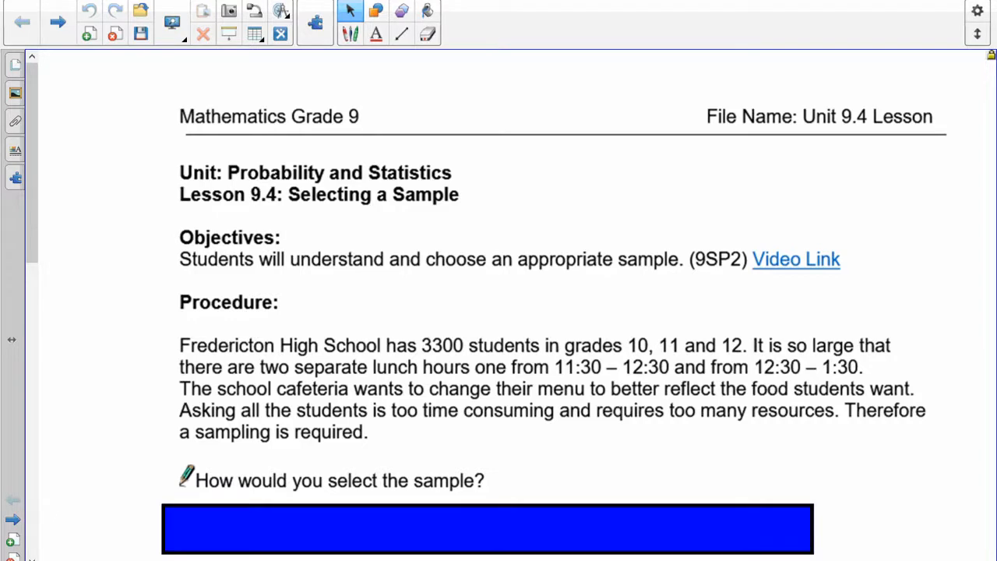
Scroll to the 'How would you select the sample?' question and its cover box.
scroll(down, 3)
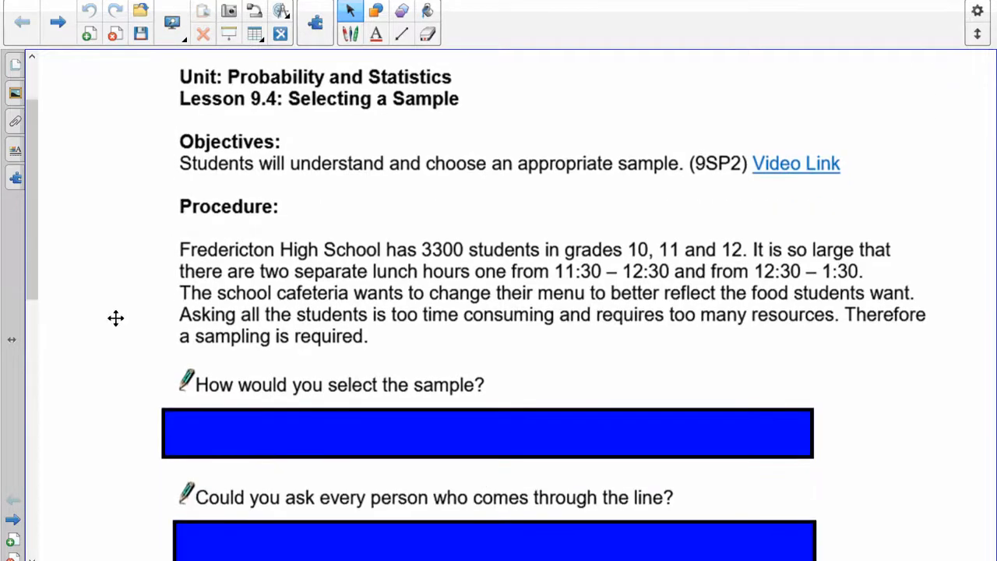
scroll(down, 3)
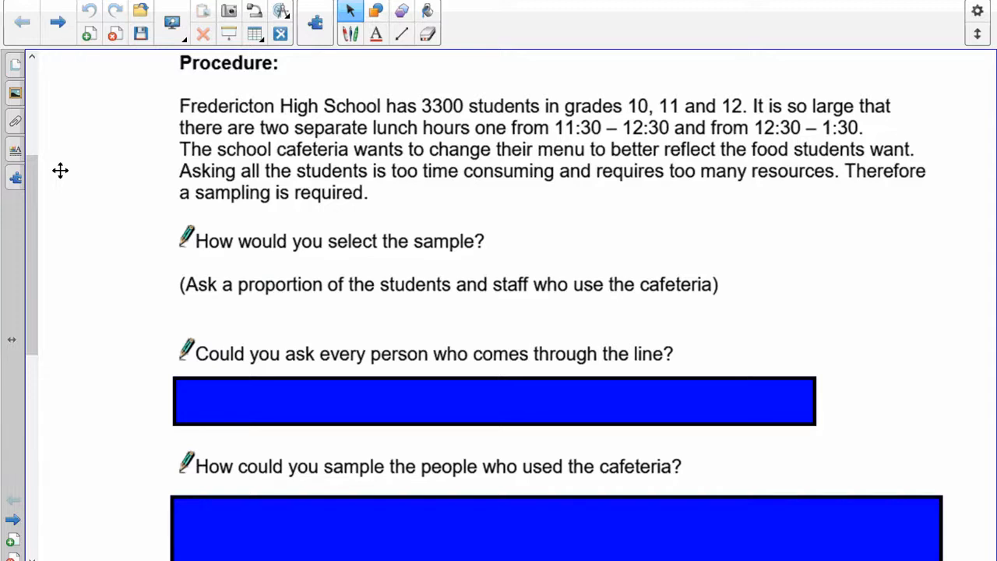
Scroll to the questions on asking everyone in line and sampling cafeteria users.
scroll(down, 3)
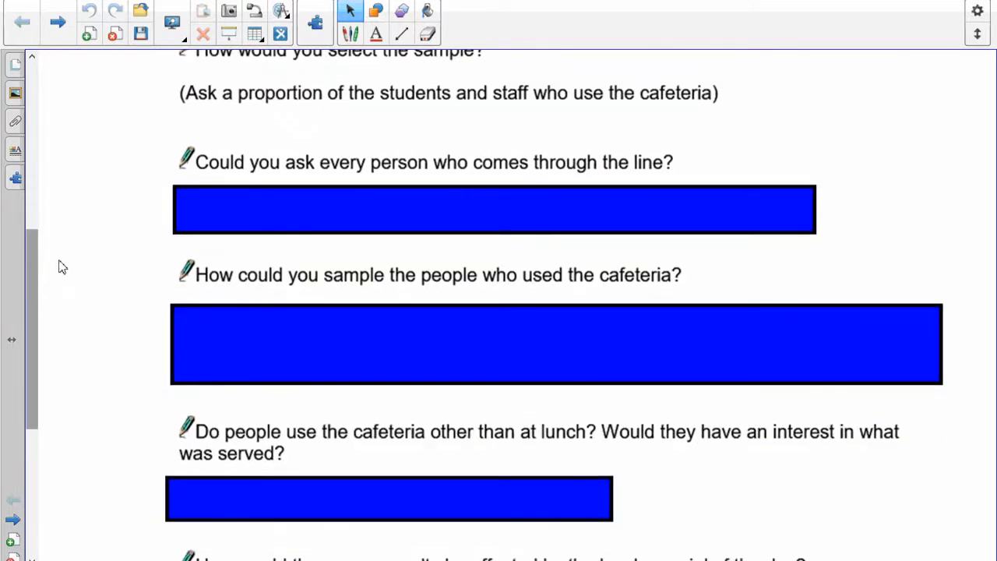
scroll(down, 3)
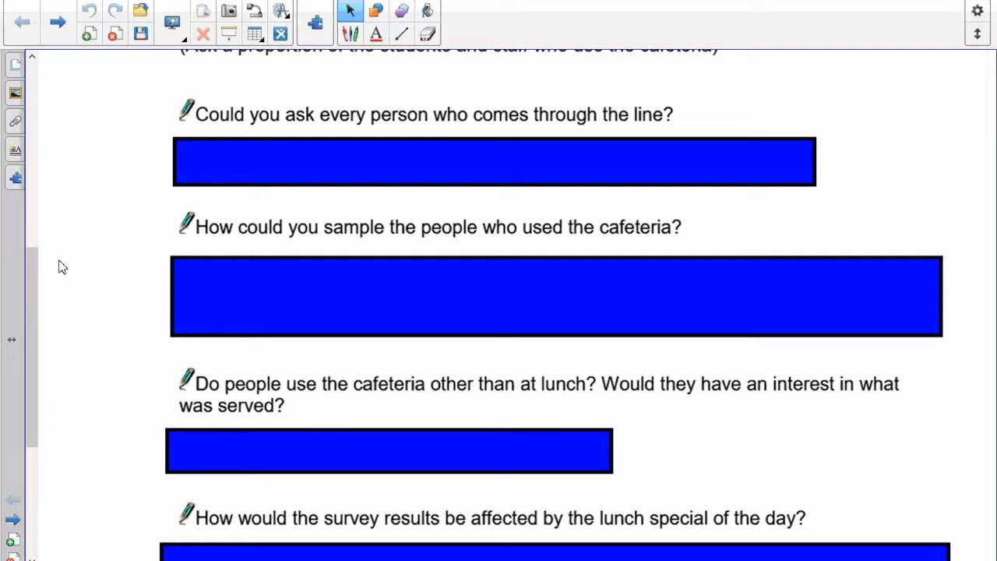
scroll(down, 3)
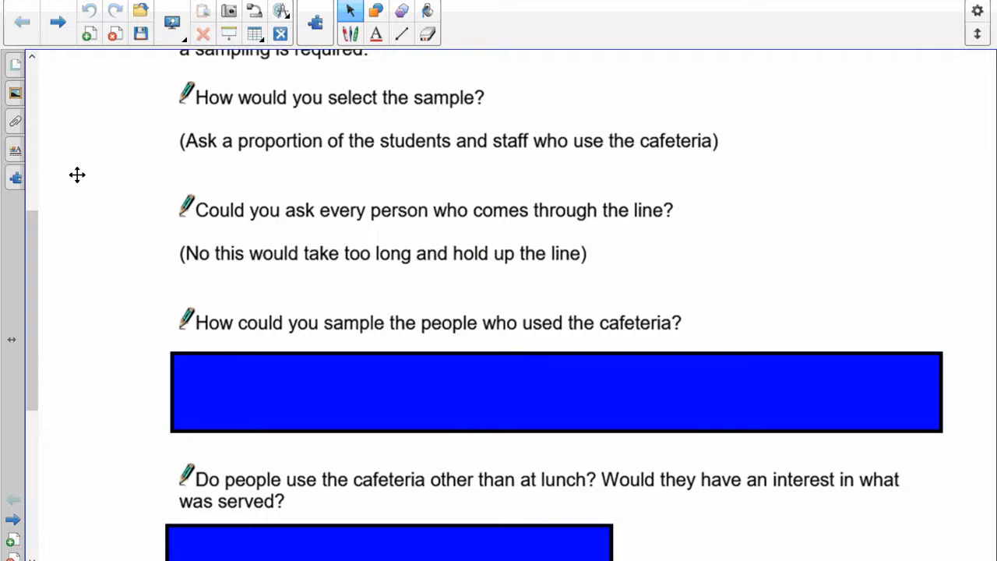
mouse_move(146, 179)
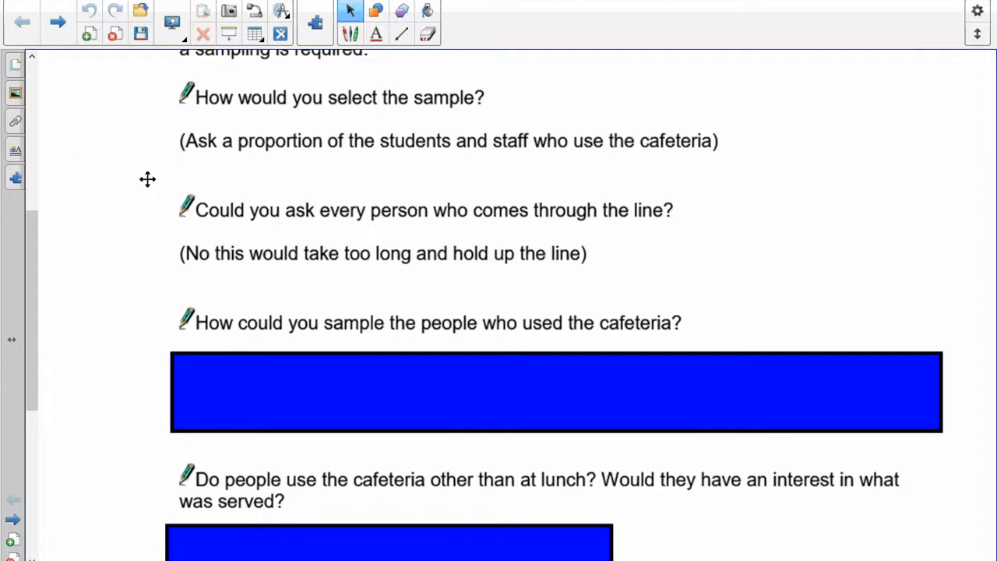
mouse_move(810, 198)
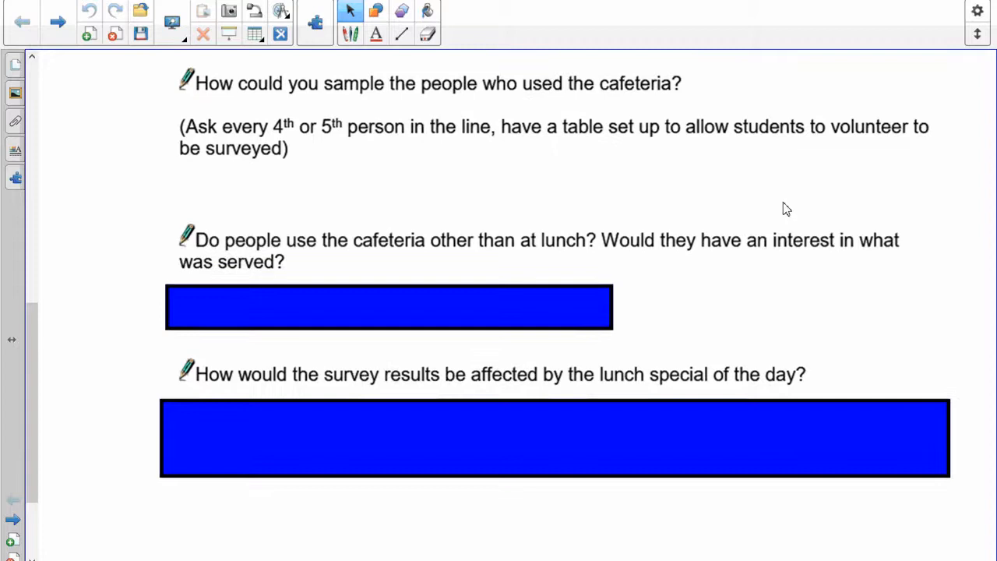
Scroll to the last two covered answers on the first page.
scroll(down, 3)
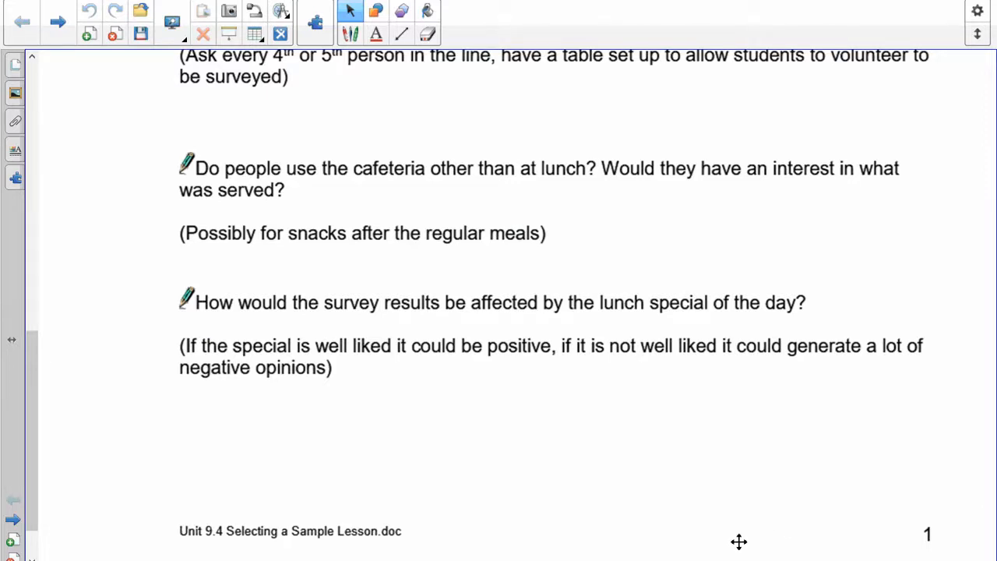
mouse_move(754, 502)
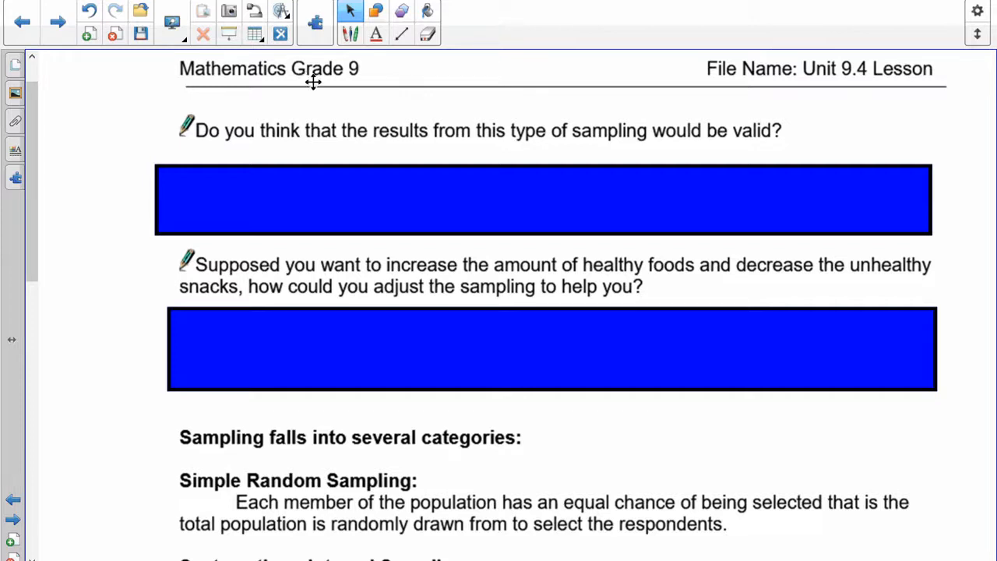
mouse_move(776, 133)
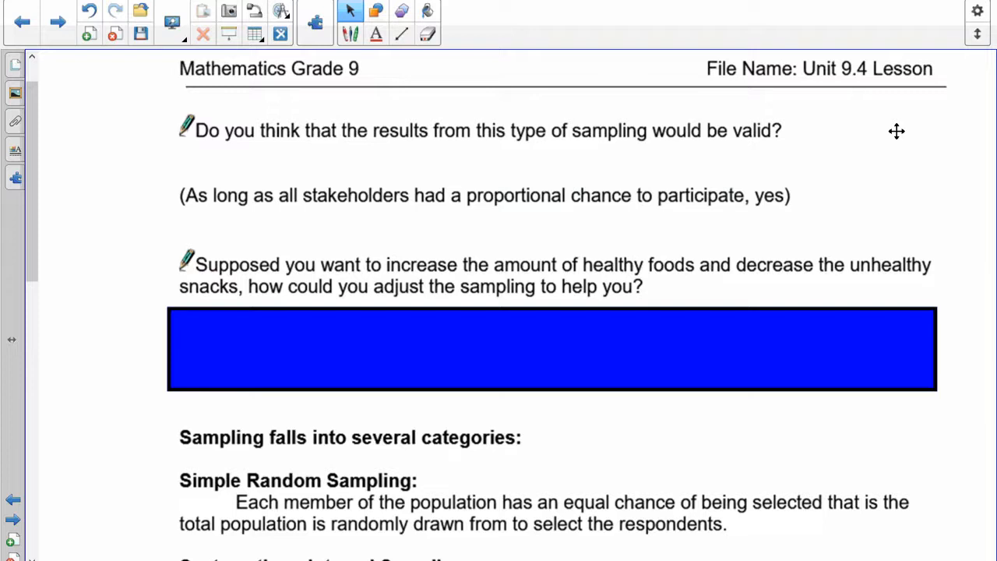
mouse_move(904, 155)
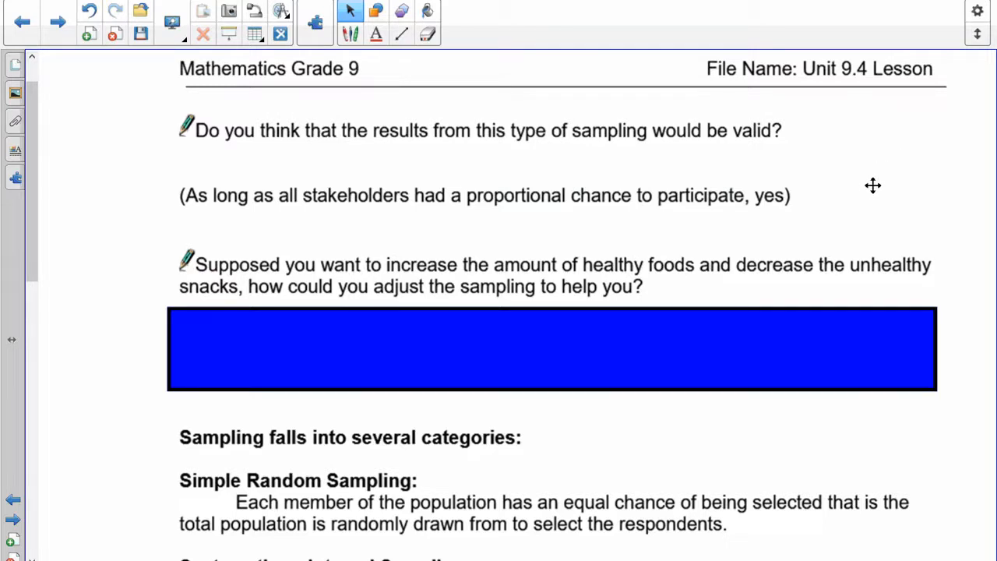
mouse_move(866, 177)
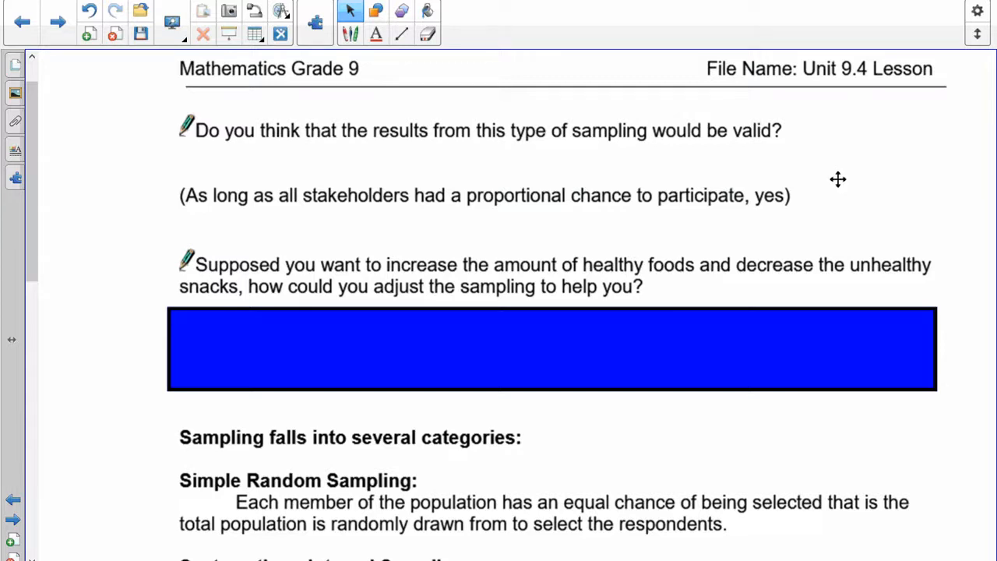
Scroll past the healthy-foods answer toward the sampling categories.
scroll(down, 3)
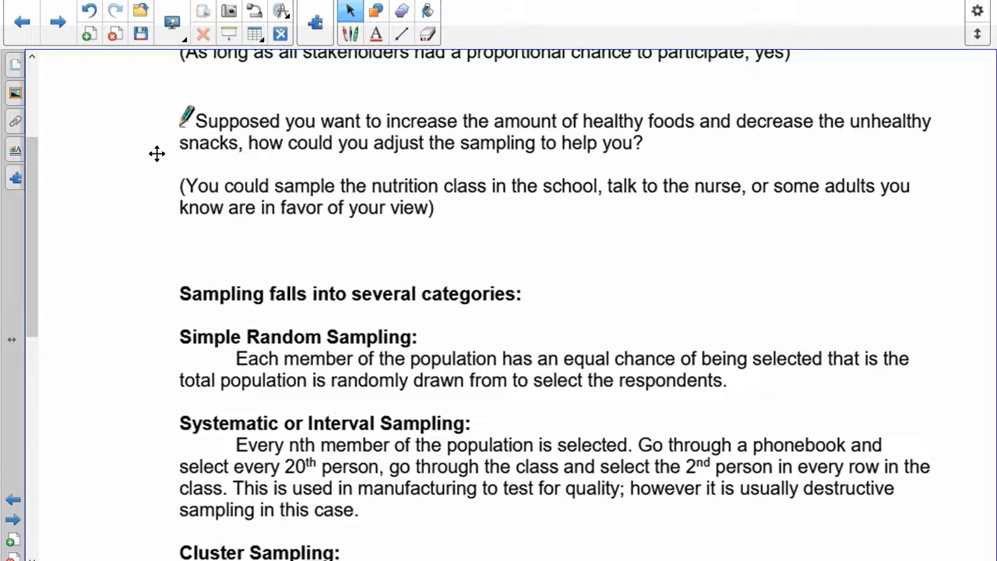
scroll(down, 3)
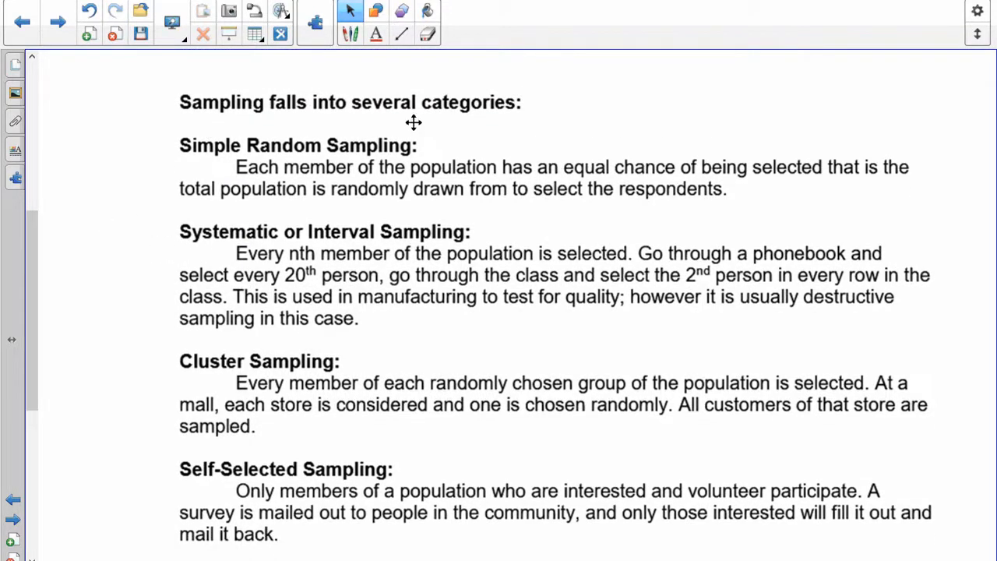
mouse_move(707, 109)
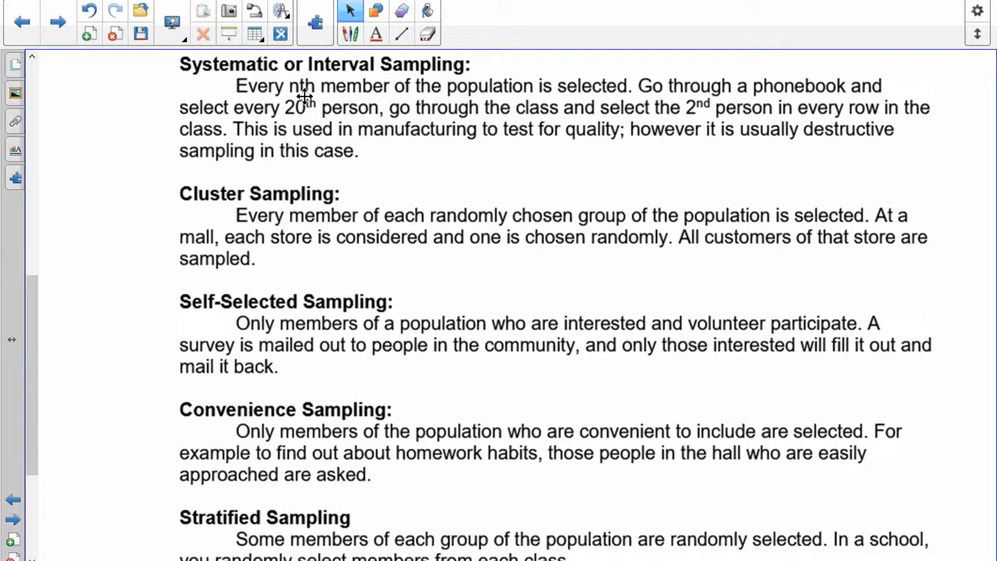
scroll(down, 3)
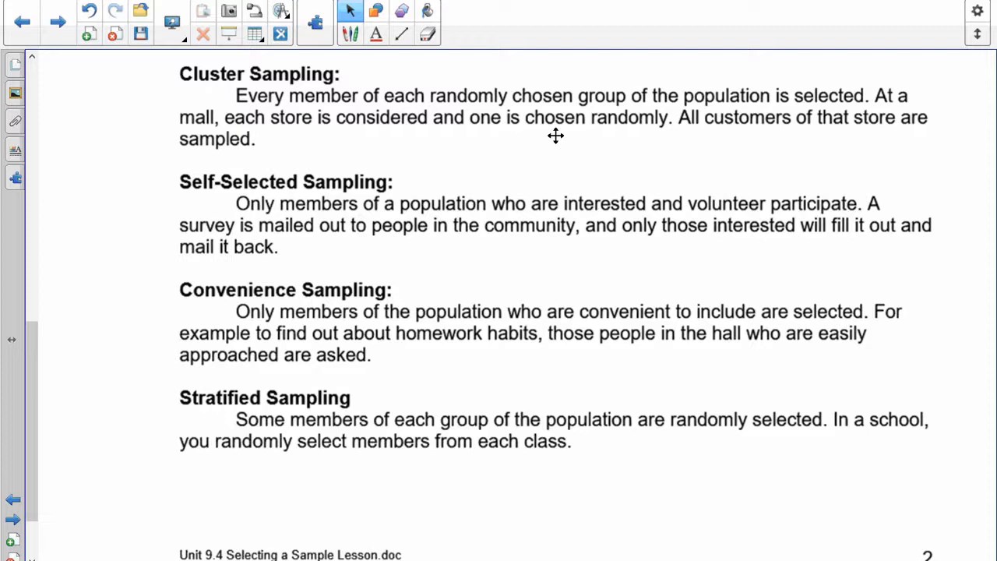
scroll(down, 3)
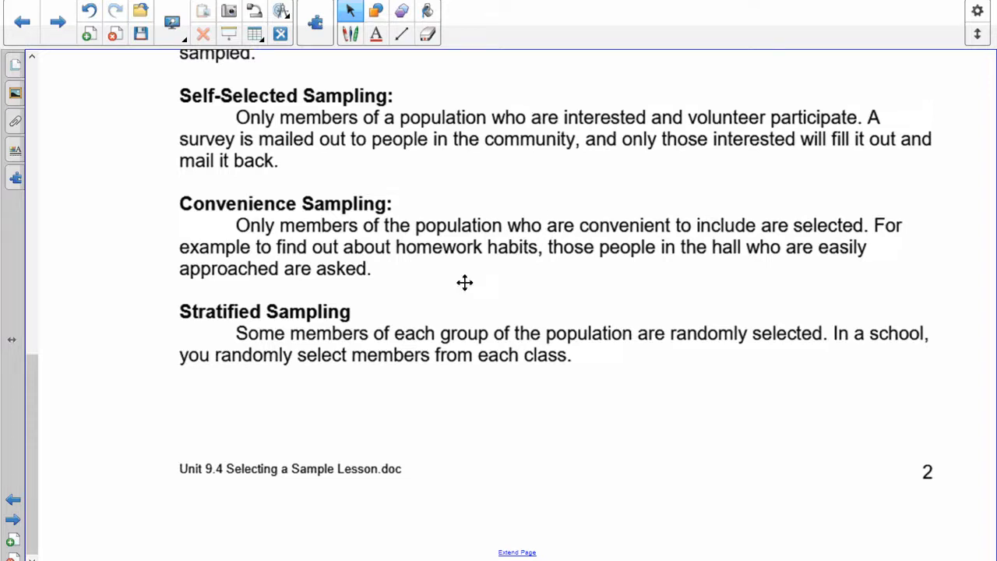
mouse_move(455, 308)
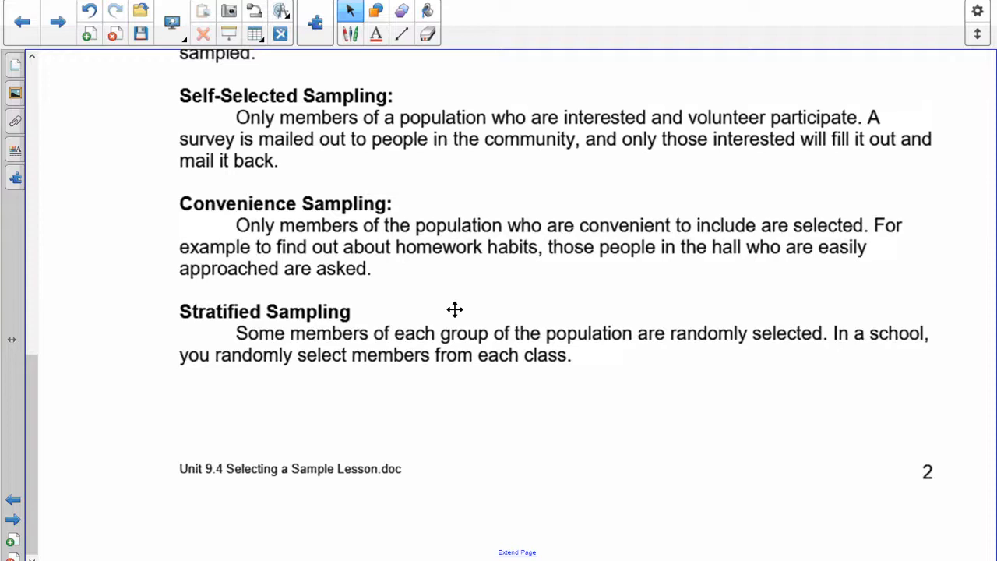
mouse_move(648, 405)
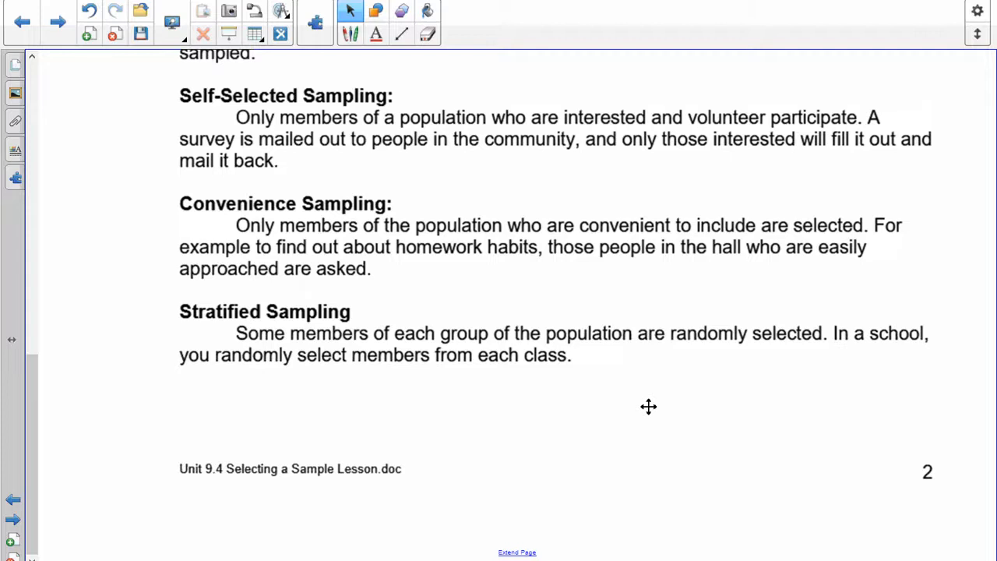
scroll(up, 3)
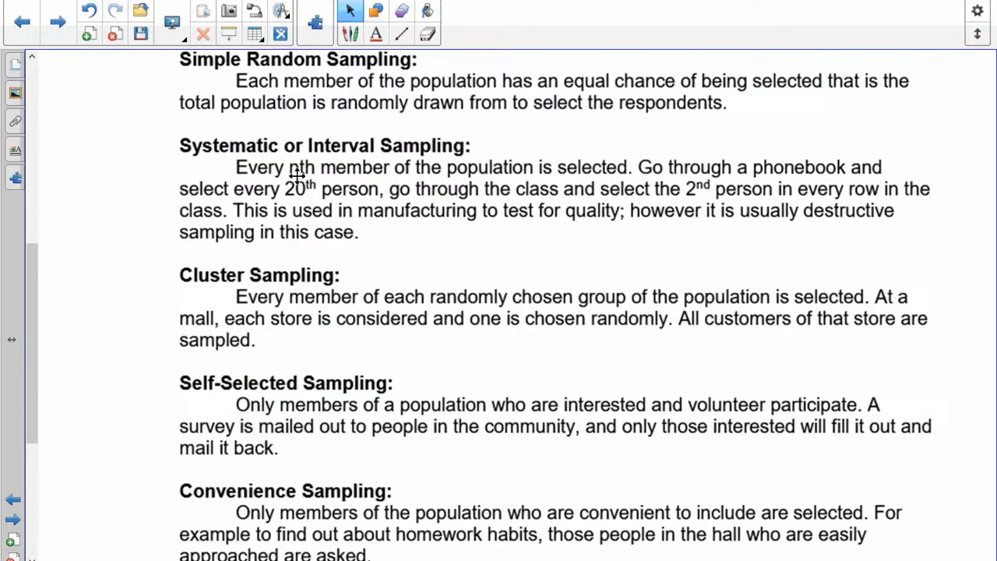
mouse_move(343, 167)
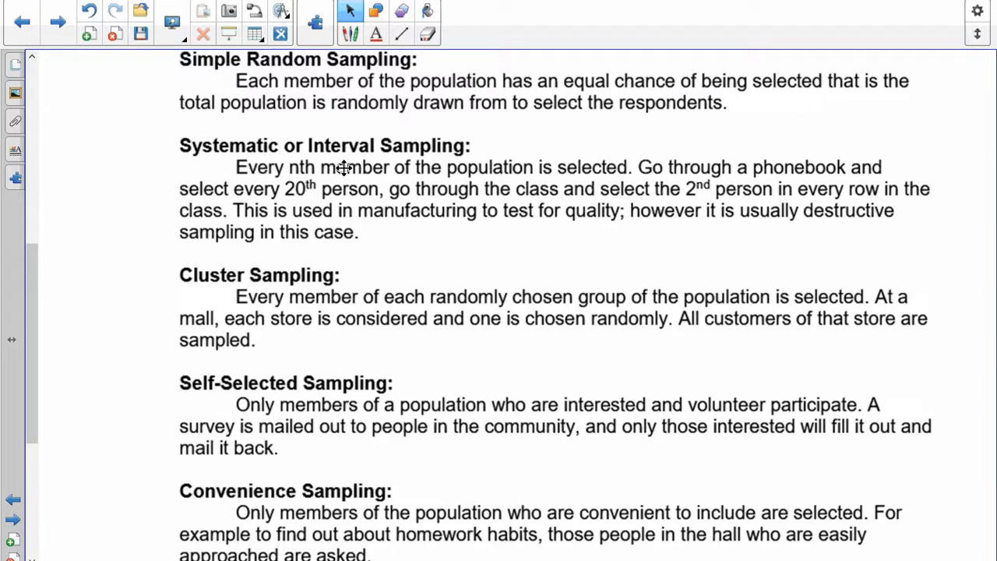
mouse_move(266, 228)
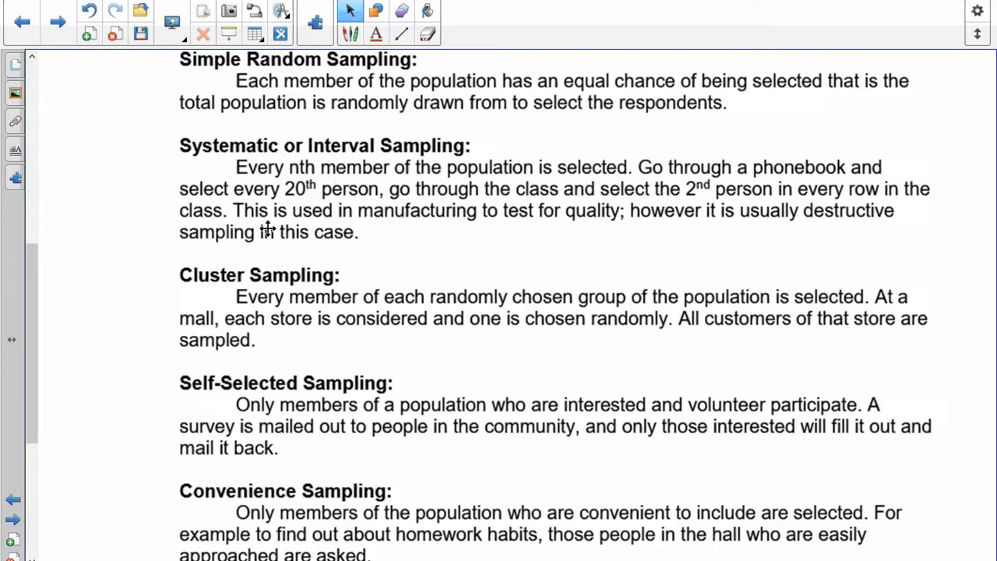
mouse_move(474, 174)
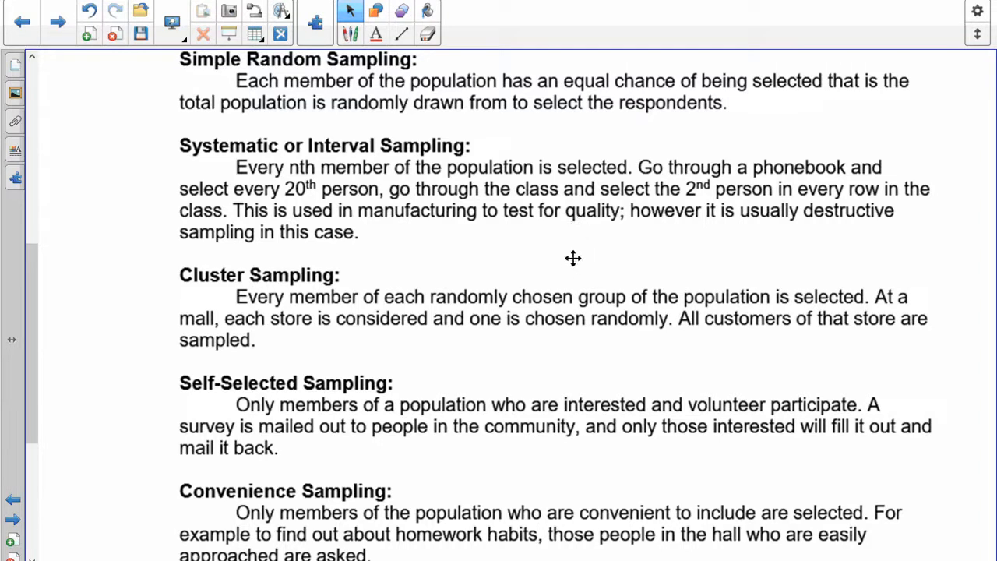
mouse_move(584, 237)
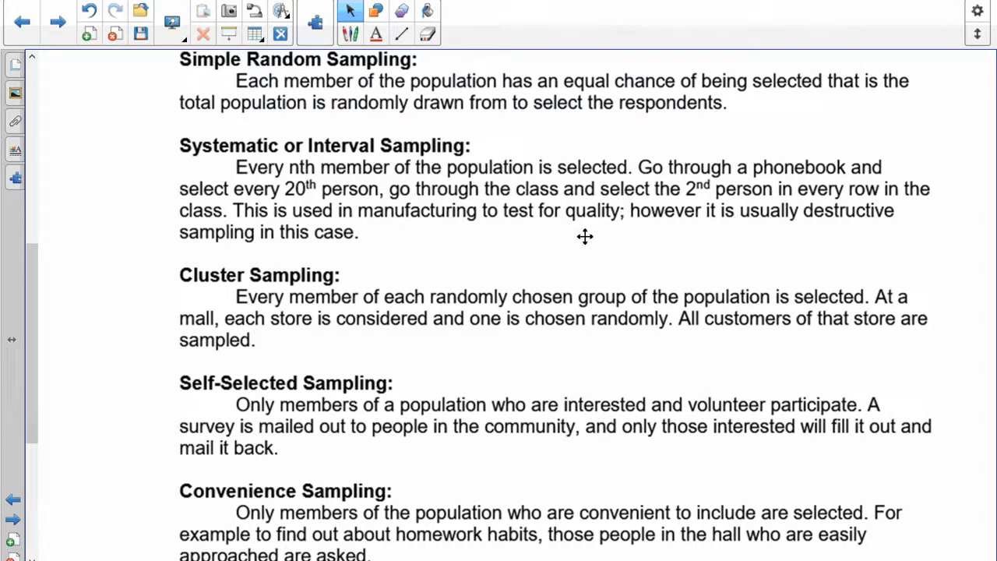
mouse_move(780, 209)
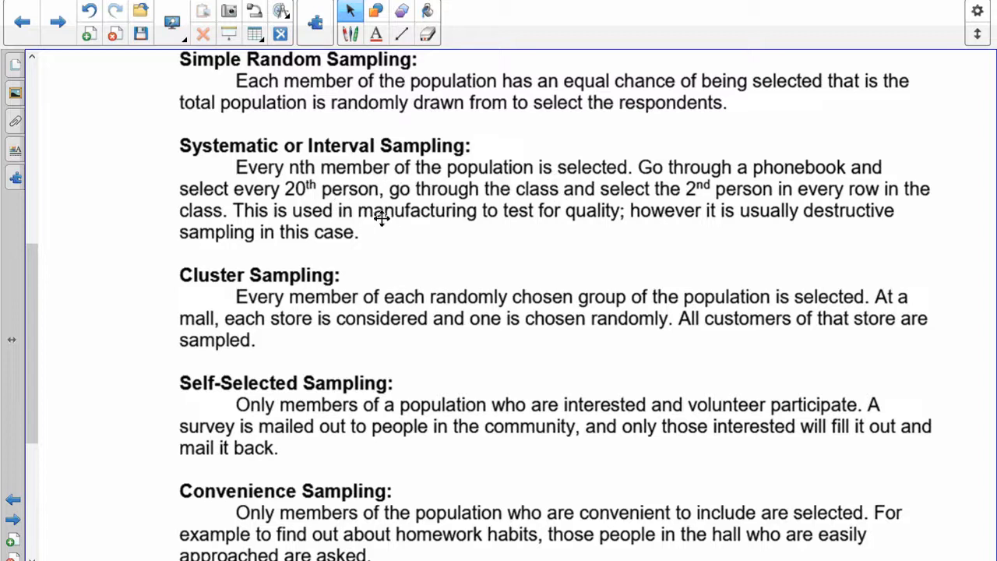
mouse_move(811, 168)
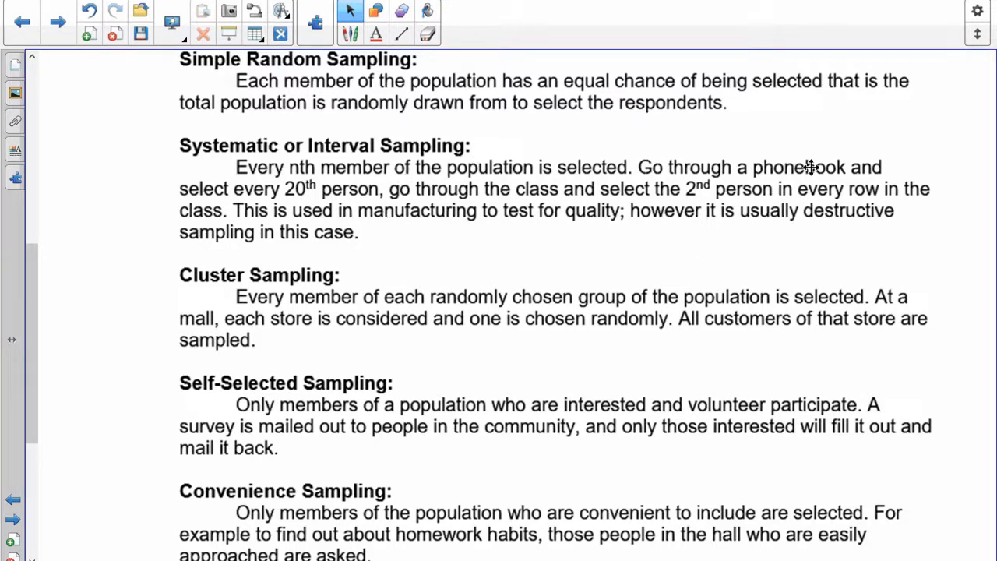
mouse_move(381, 178)
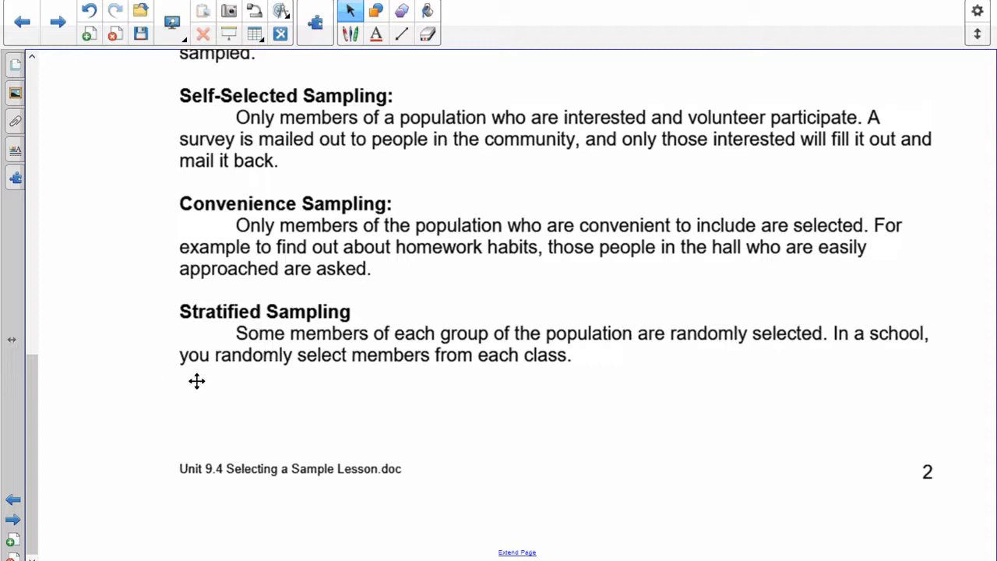
mouse_move(318, 402)
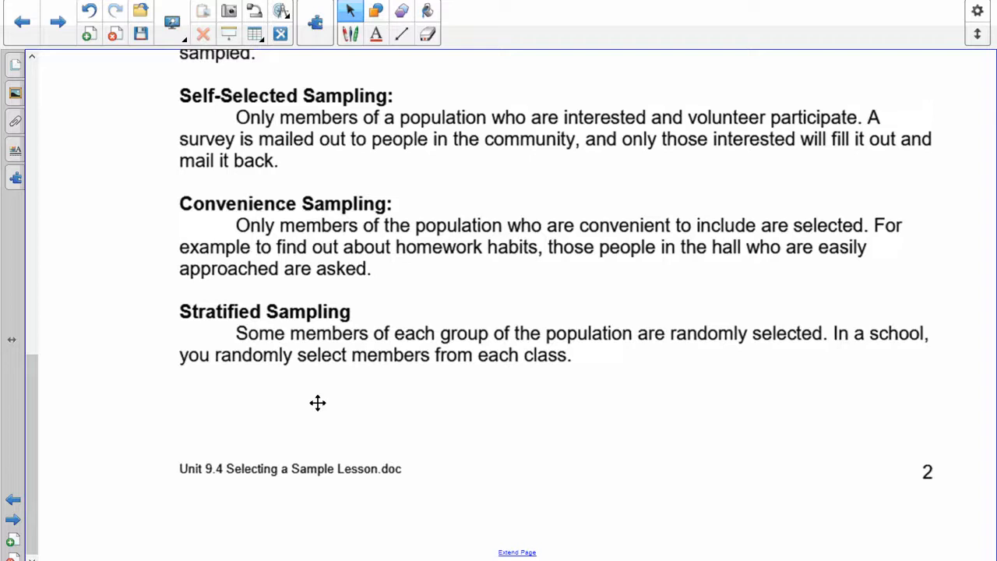
mouse_move(296, 368)
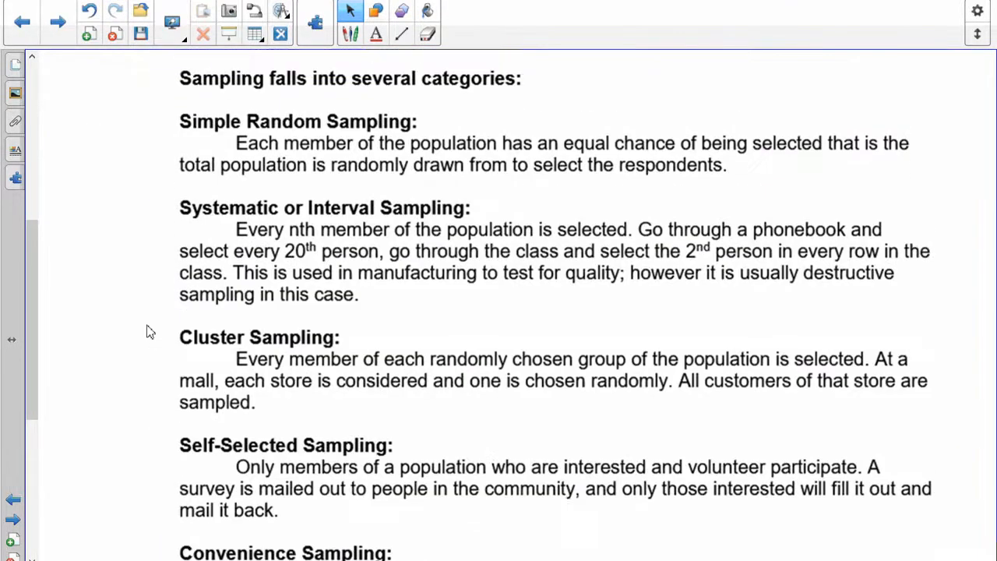
Scroll to the Identifying Appropriate Samples section with Wal-Mart methods a and b covered.
scroll(down, 3)
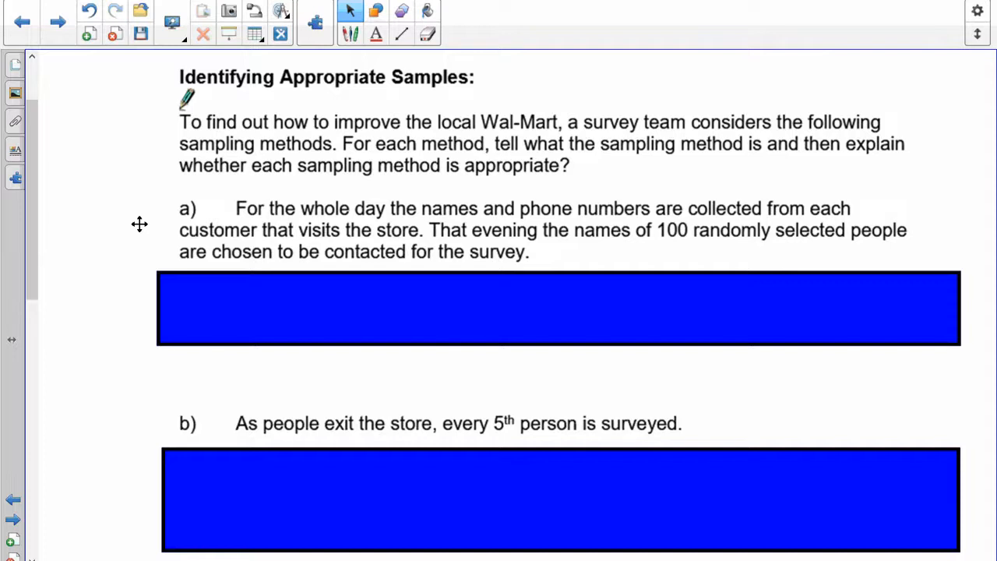
mouse_move(170, 286)
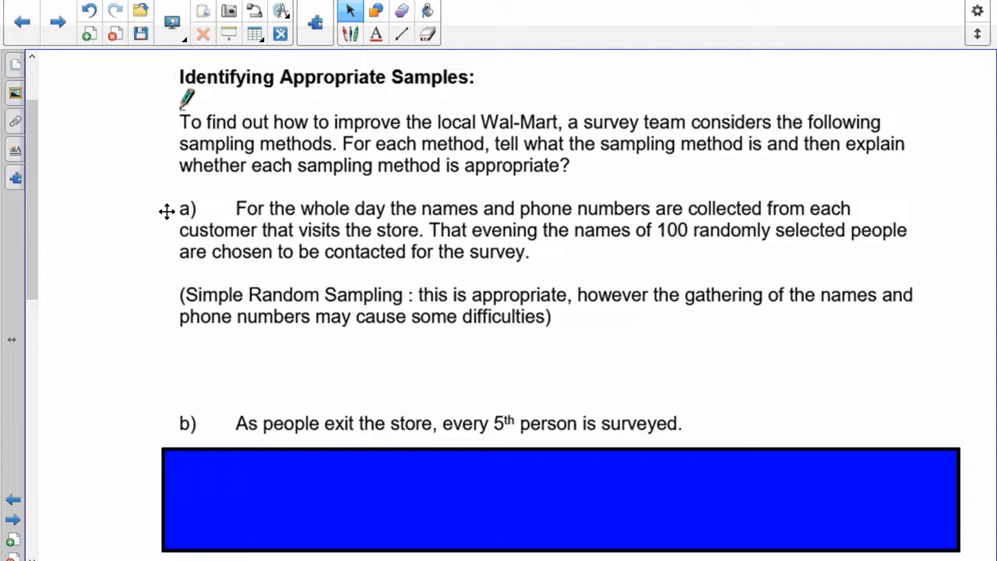
Scroll down from method a's answer to question b).
scroll(down, 3)
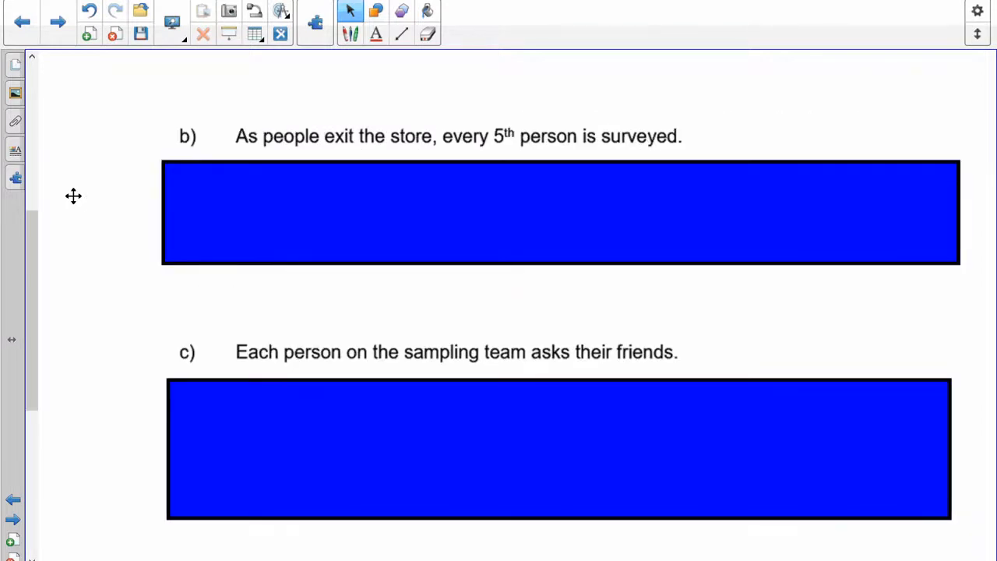
Scroll through method b's systematic sampling answer down to the still-covered method c.
scroll(down, 3)
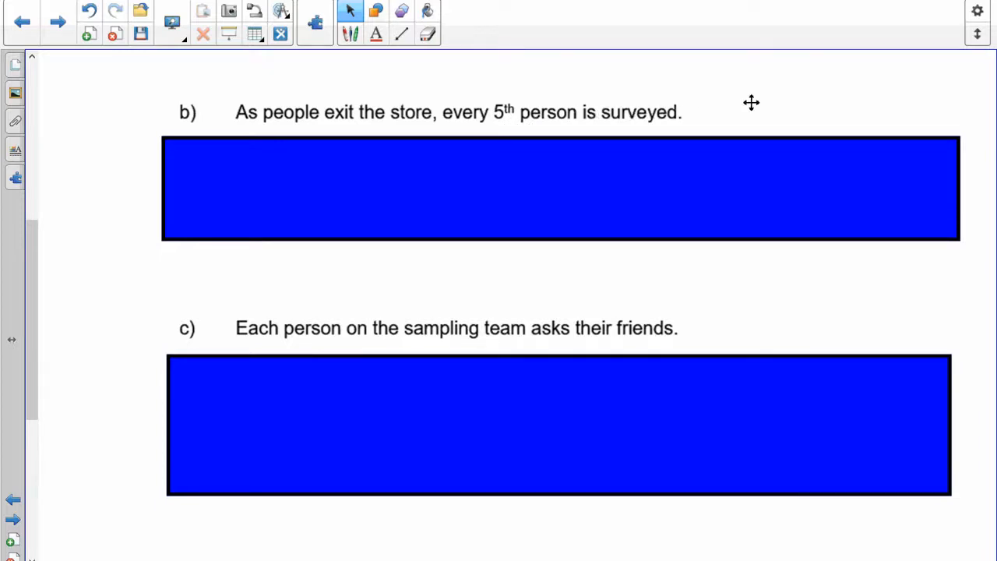
mouse_move(773, 97)
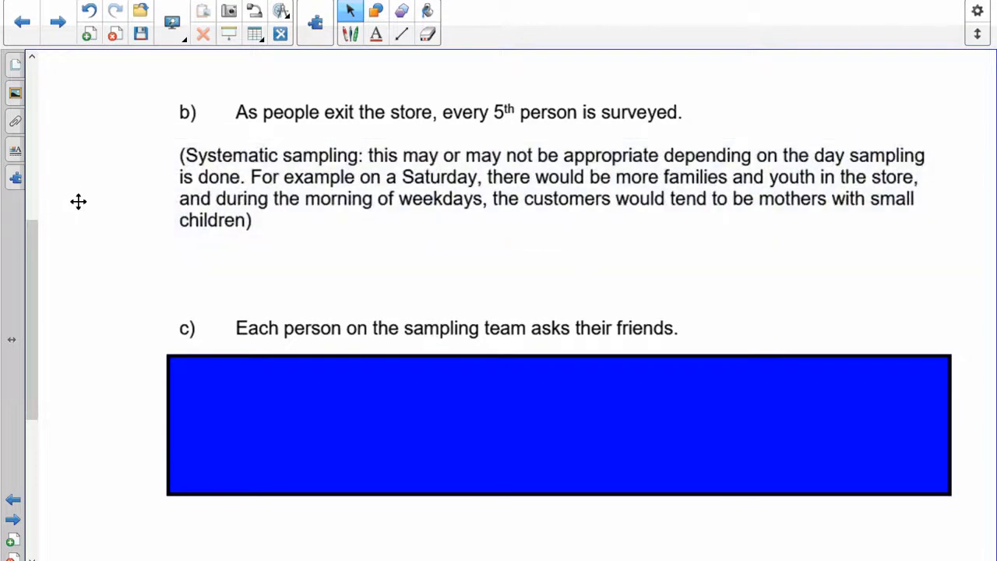
scroll(down, 3)
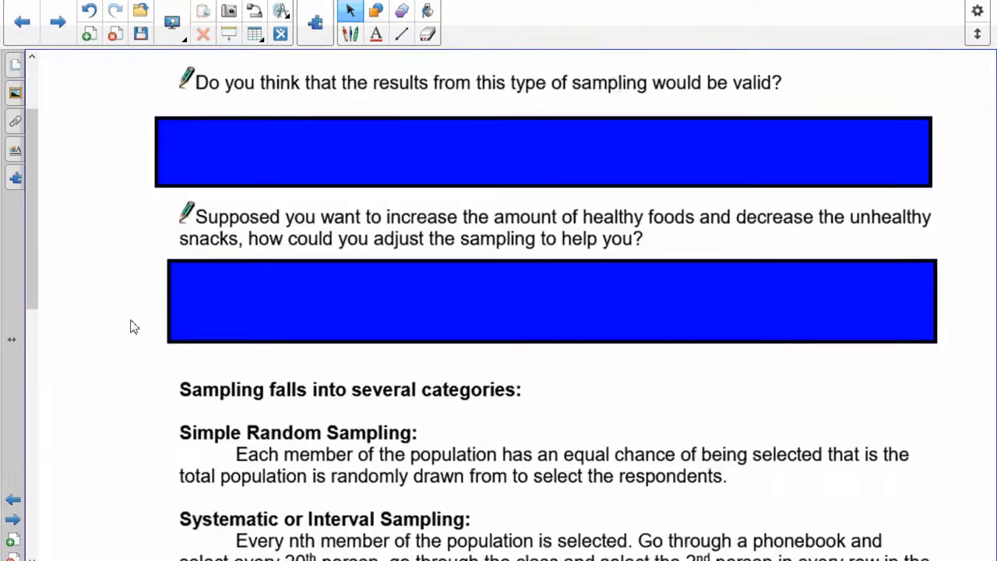
scroll(down, 3)
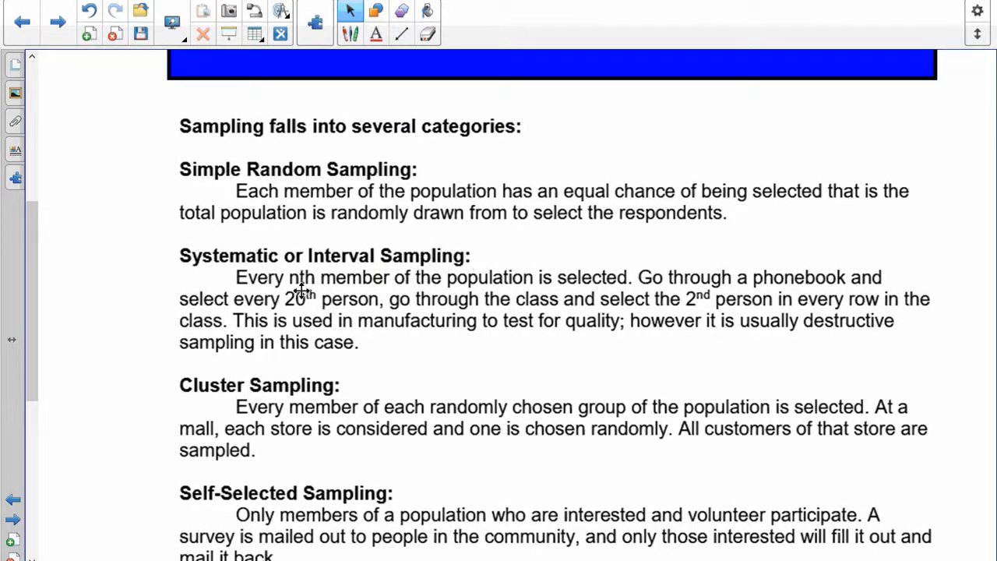
scroll(down, 3)
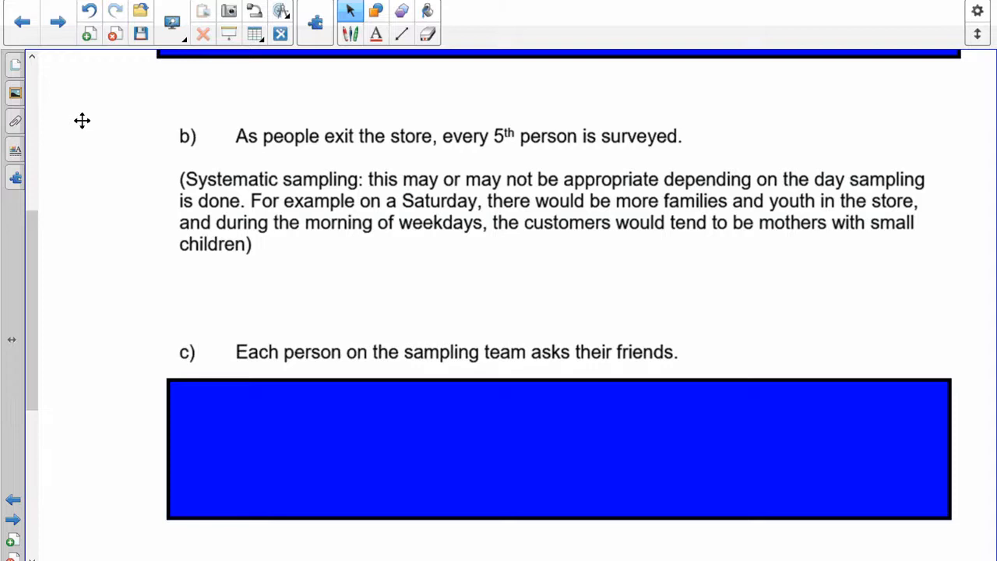
scroll(down, 3)
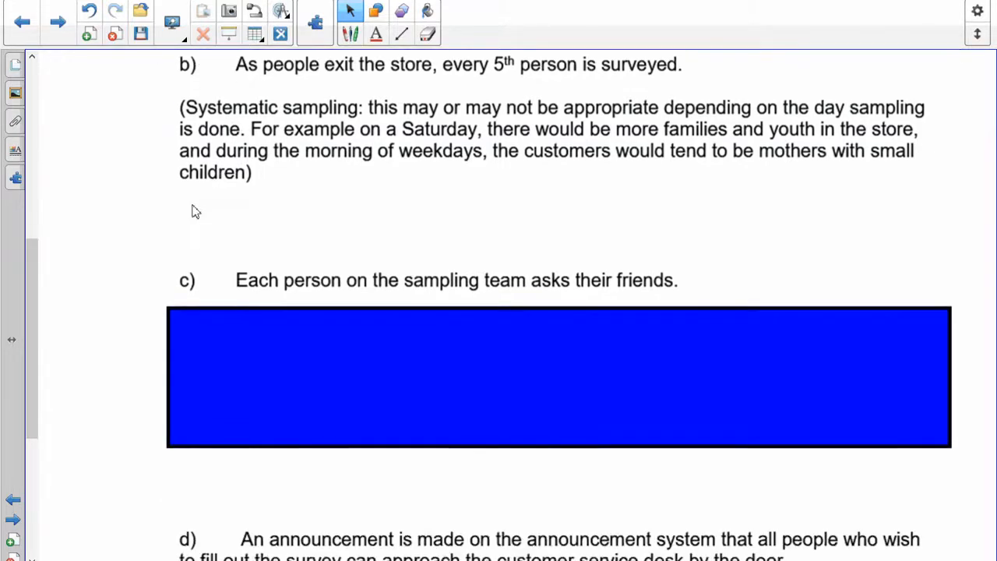
Scroll to part c) so its revealed answer about friends sharing tastes is in view.
scroll(down, 3)
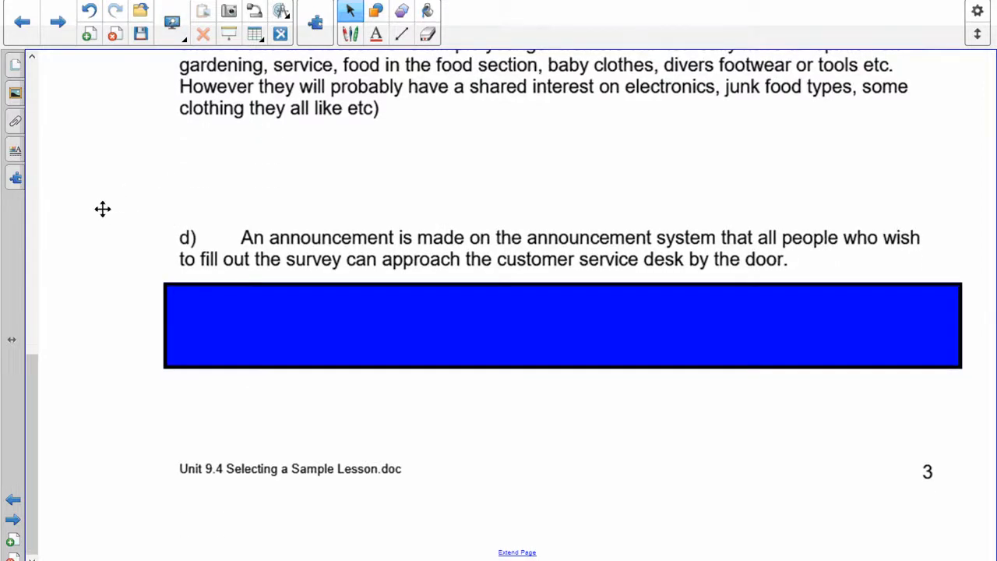
mouse_move(84, 224)
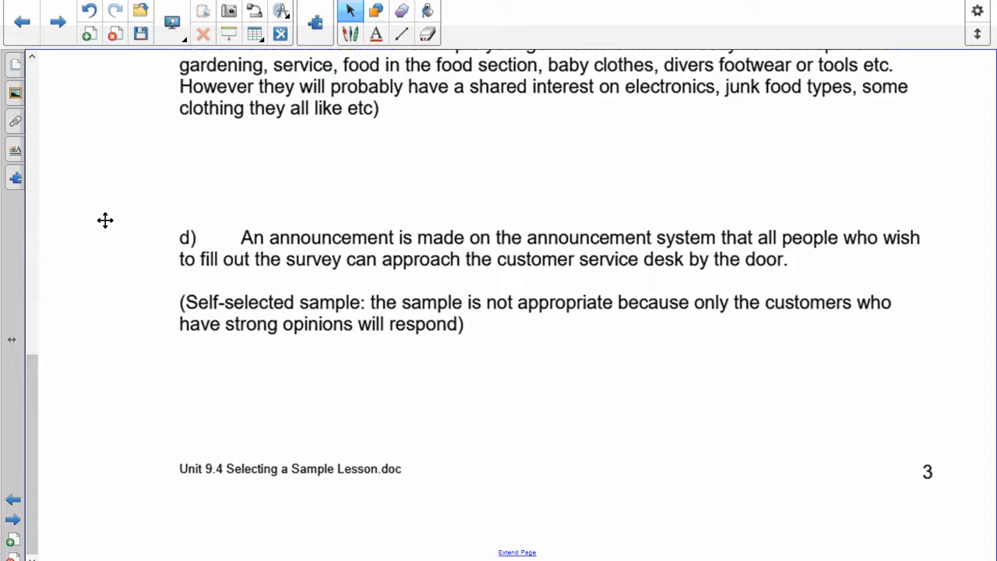
Select the blue cover box under part d) to expose the self-selected sample answer.
click(58, 21)
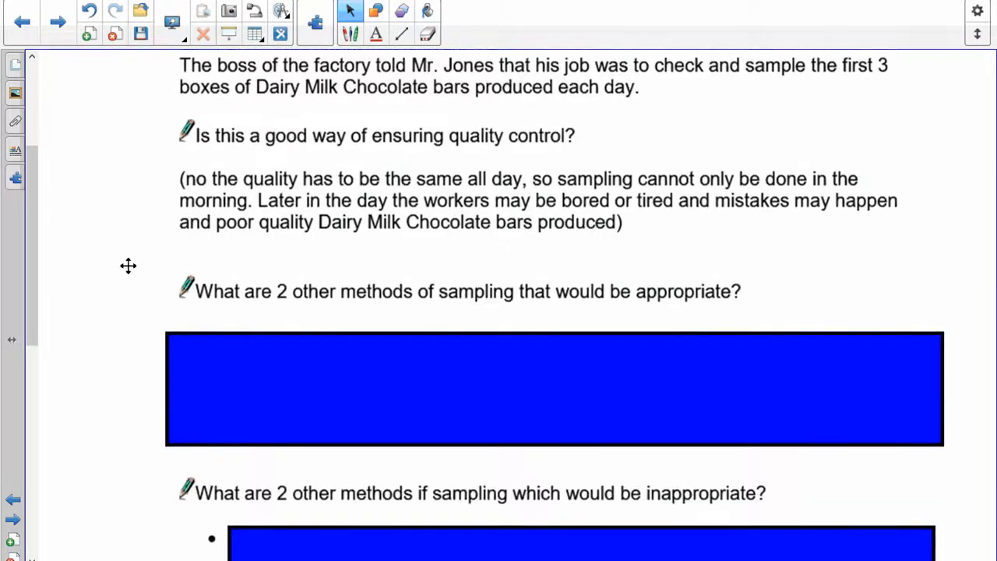
Scroll to the inappropriate-methods question with its four blue cover boxes.
scroll(down, 3)
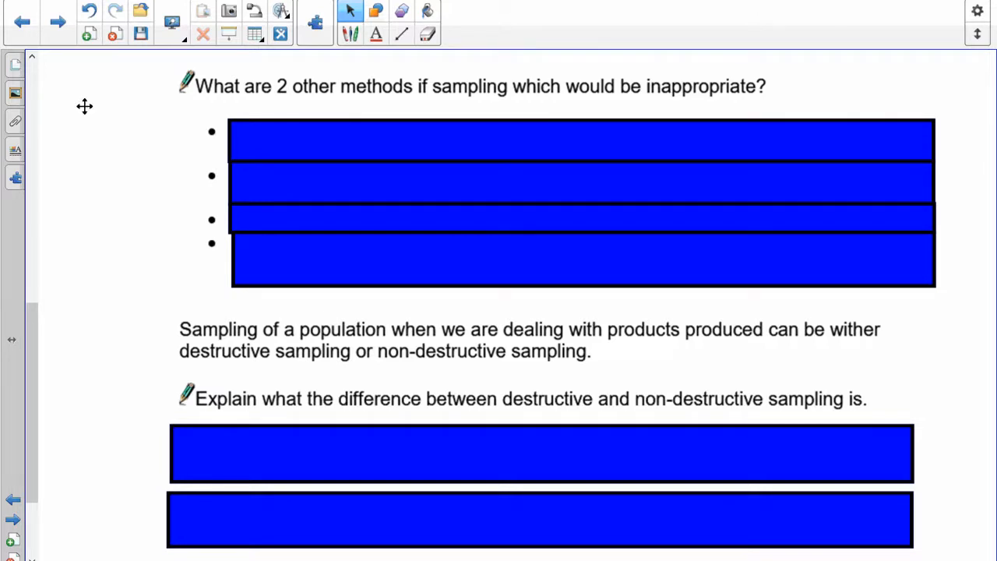
Remove the blue cover rectangles to reveal the four inappropriate sampling methods for the chocolate bars.
click(580, 140)
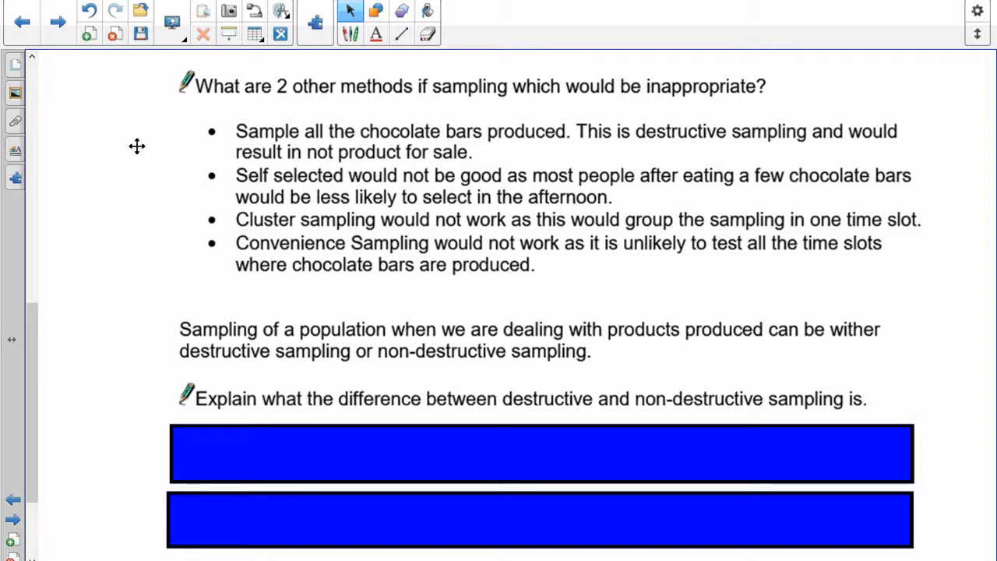
Scroll down page 4 to the destructive versus non-destructive sampling answer, terminology note and Assignment heading.
scroll(down, 3)
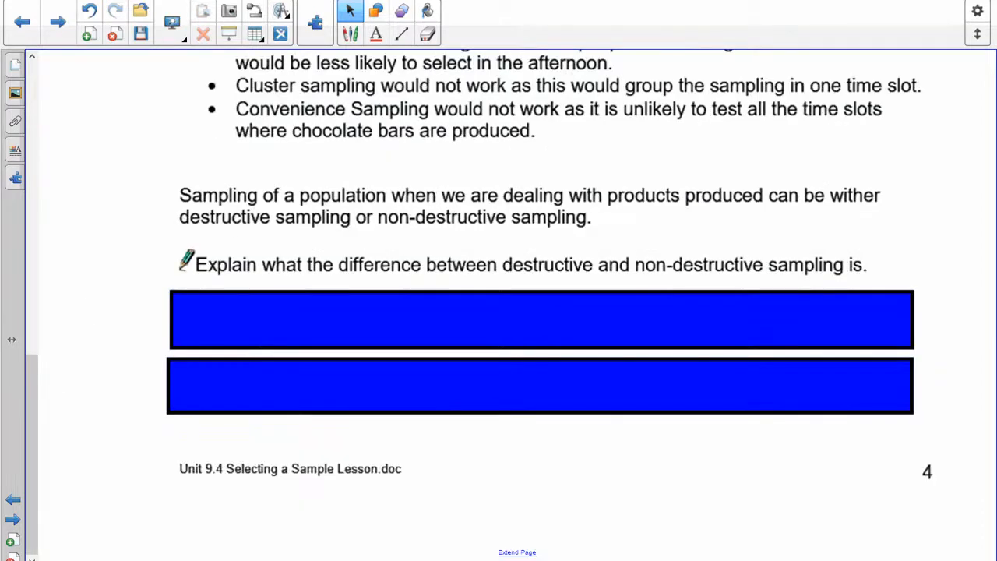
mouse_move(468, 197)
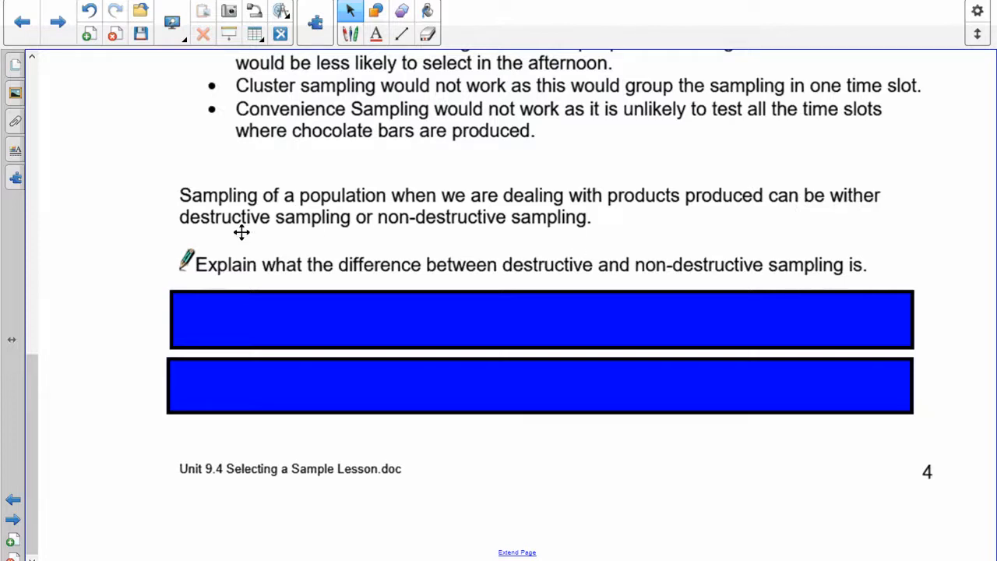
mouse_move(540, 224)
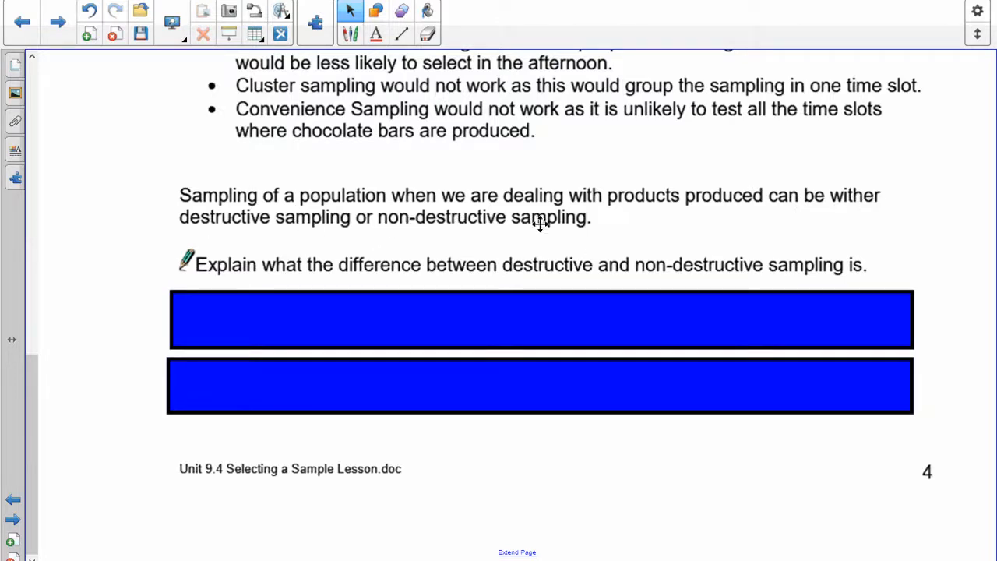
mouse_move(689, 218)
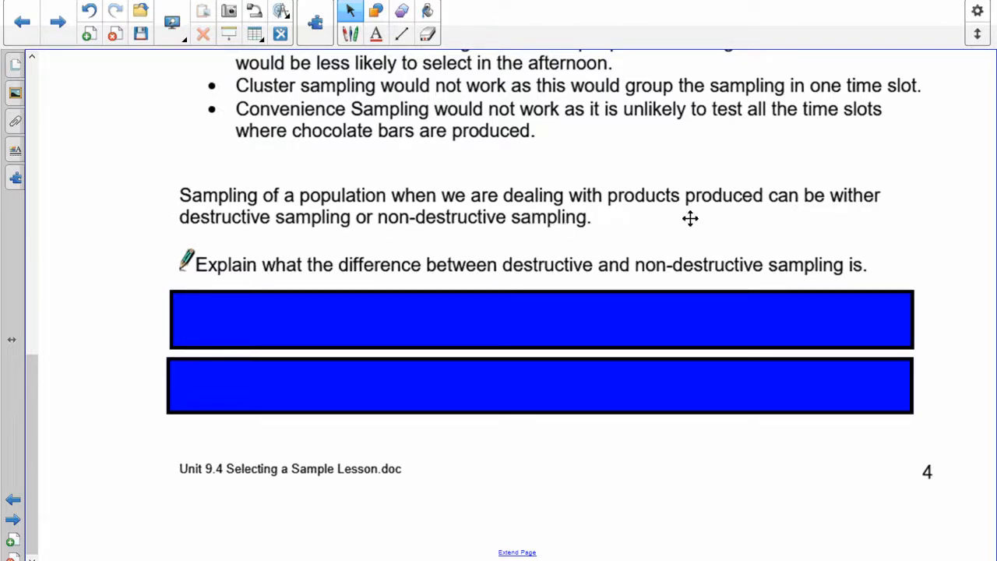
mouse_move(857, 203)
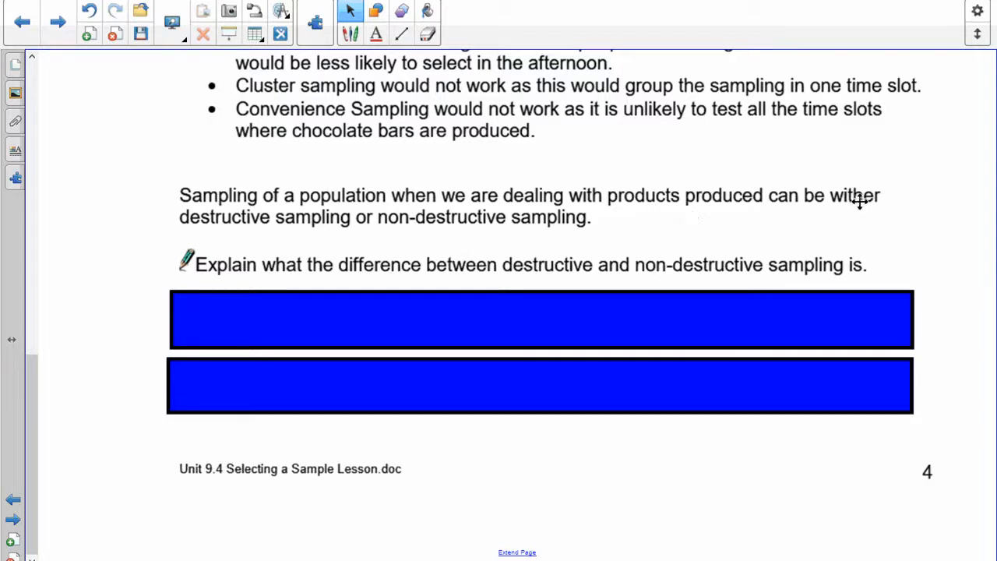
mouse_move(838, 212)
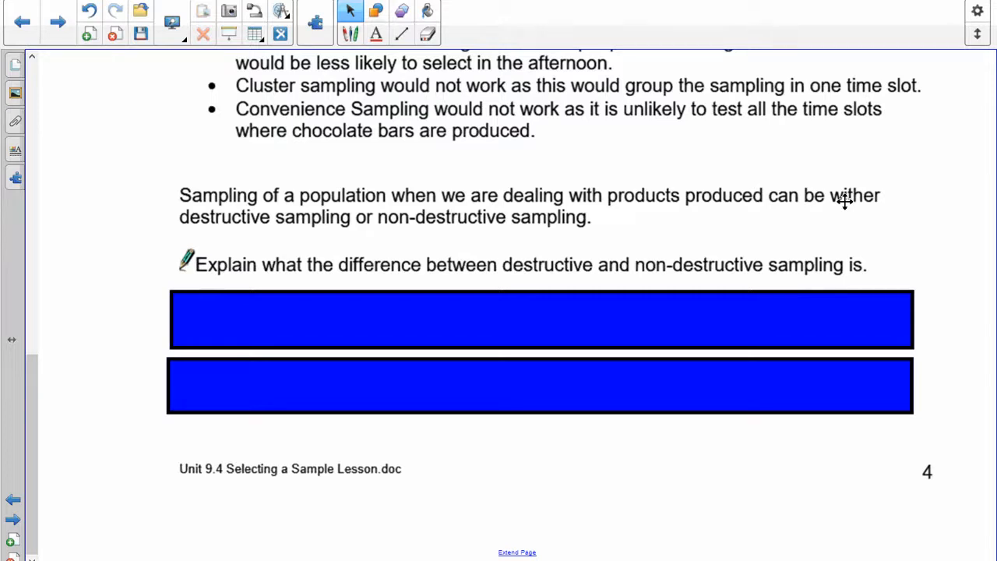
mouse_move(393, 309)
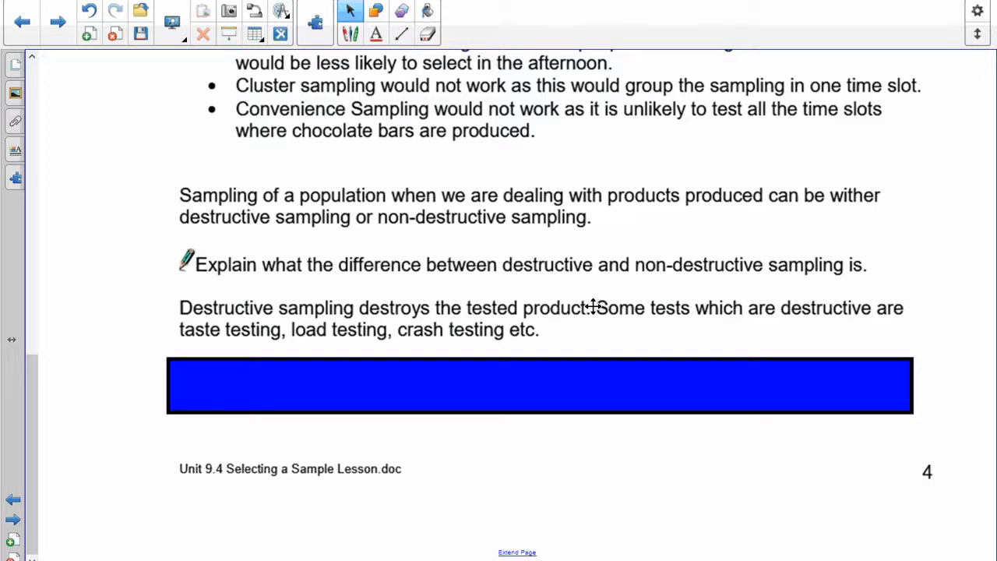
mouse_move(678, 375)
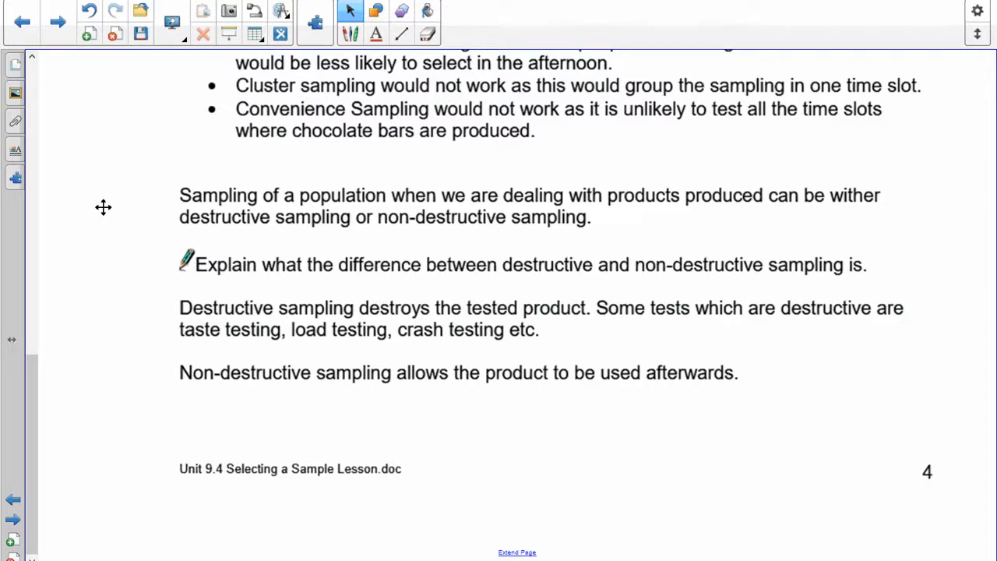
scroll(down, 3)
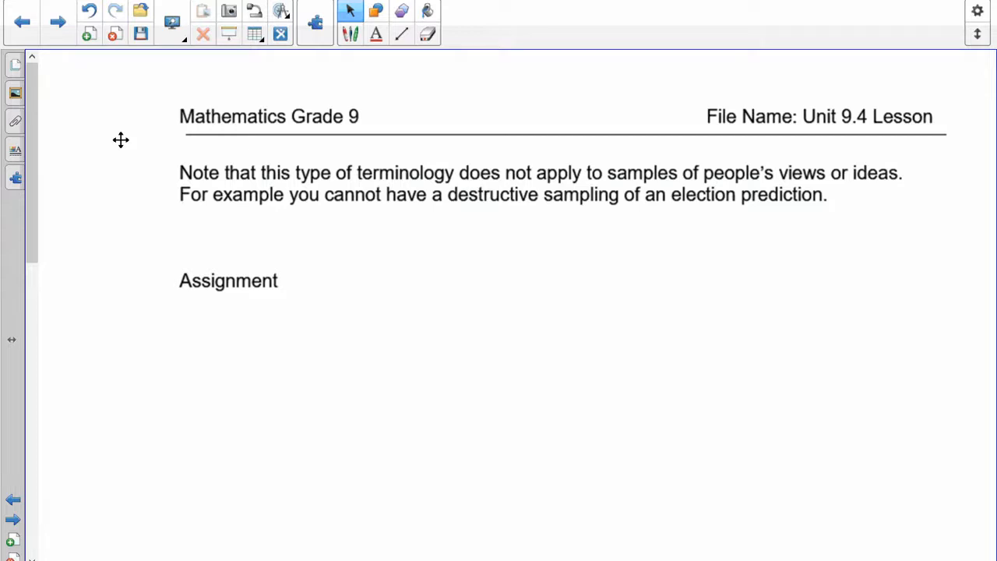
mouse_move(112, 106)
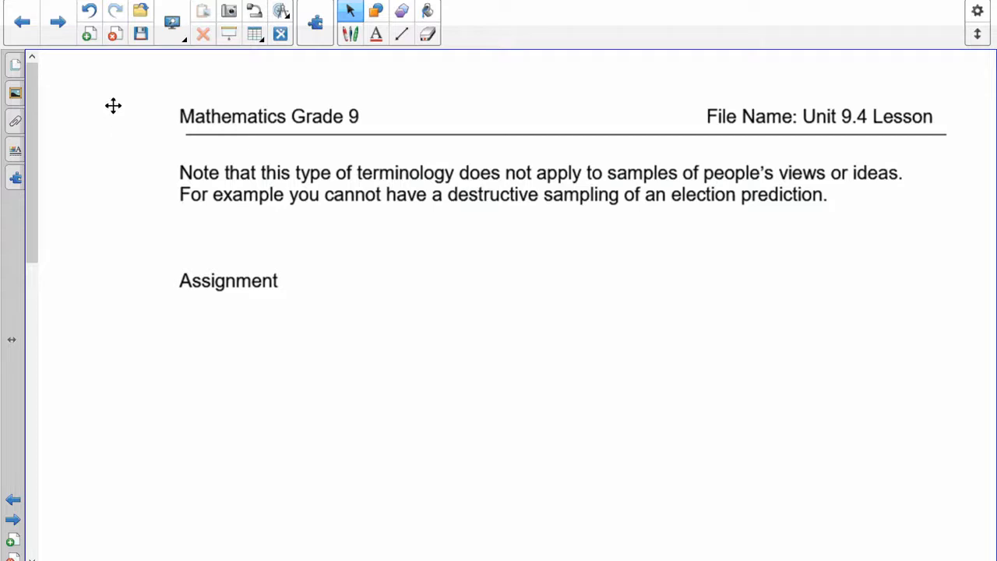
mouse_move(330, 405)
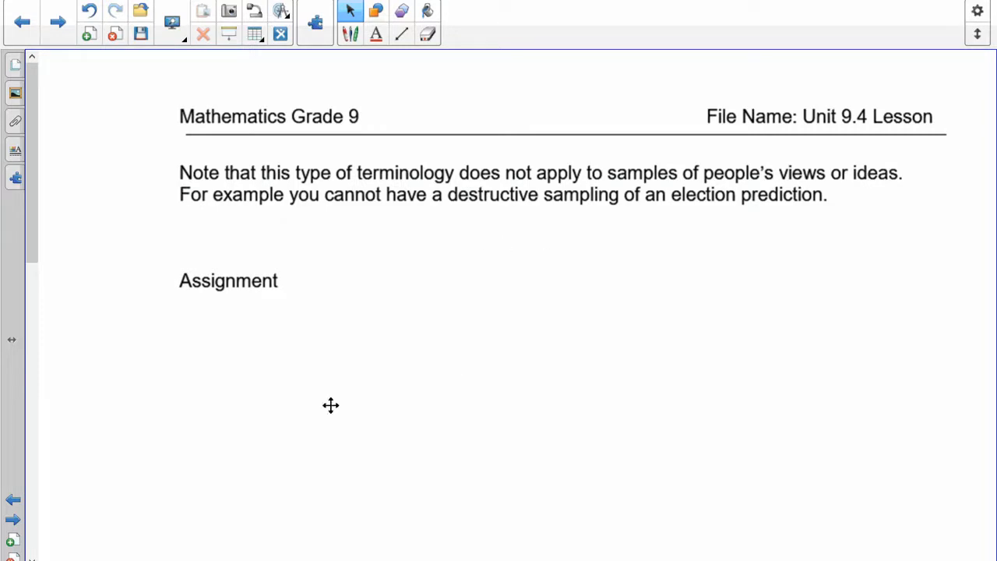